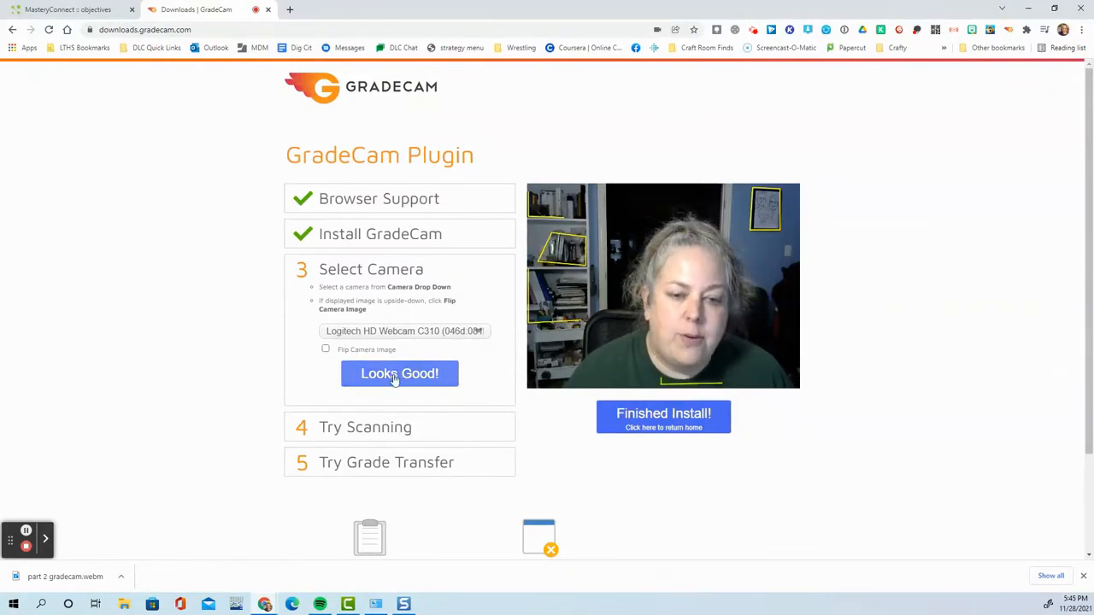
- Keep the Logitech HD Webcam selected and confirm it with Looks Good!
{"action": "left_click", "coordinate": [399, 373]}
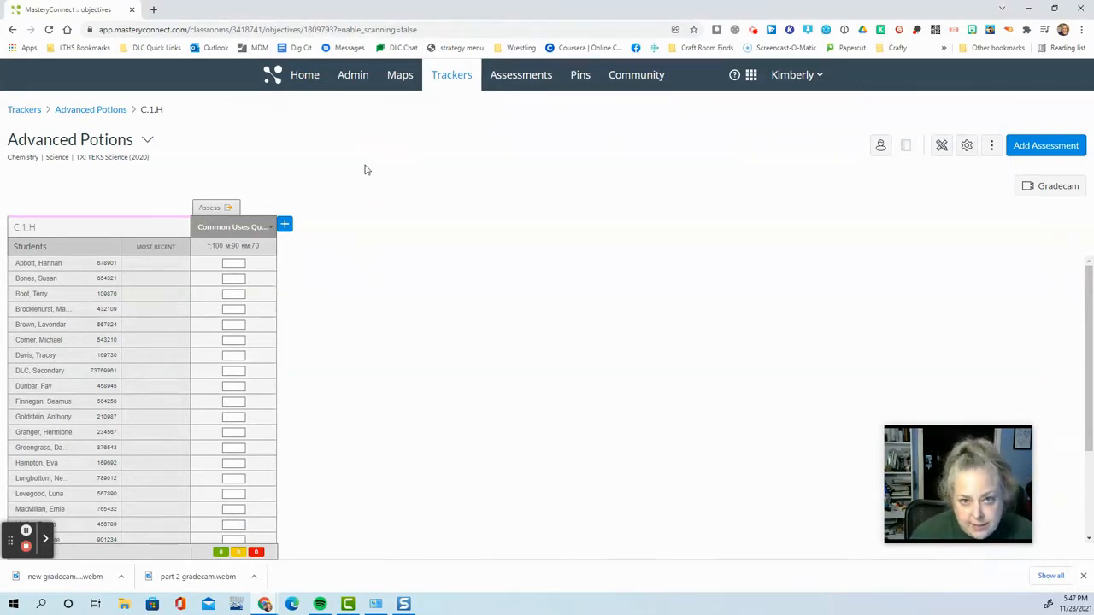
{"action": "mouse_move", "coordinate": [359, 152]}
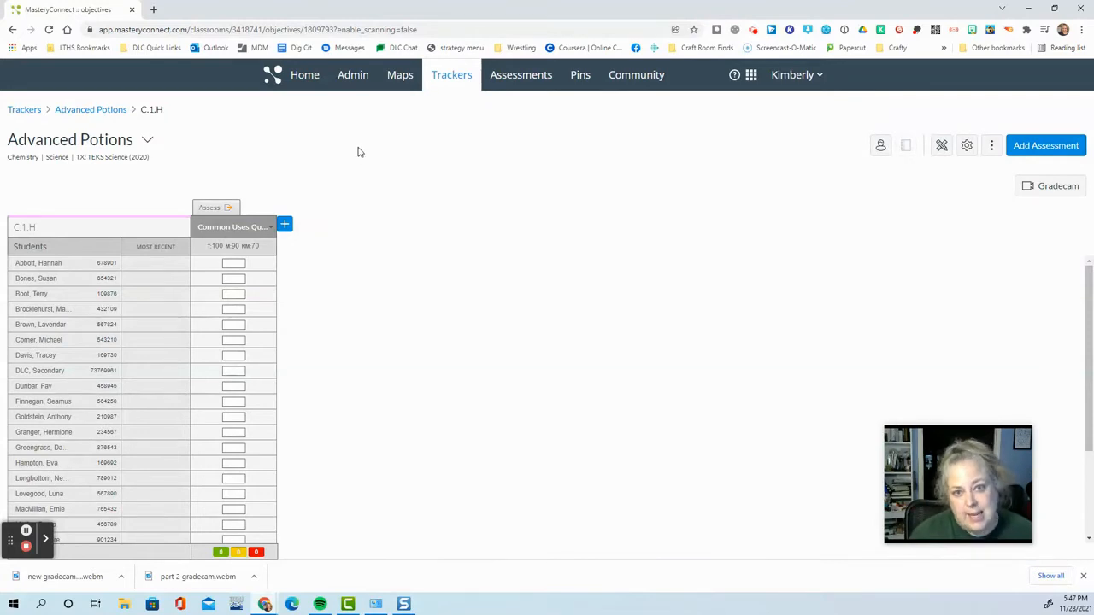
{"action": "mouse_move", "coordinate": [188, 166]}
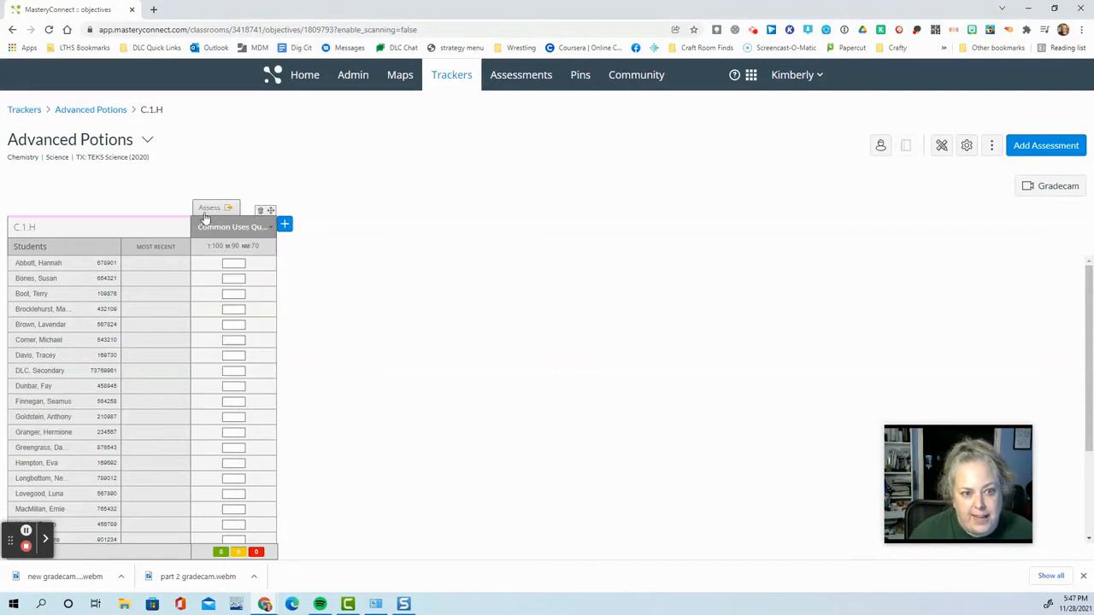
{"action": "left_click", "coordinate": [209, 209]}
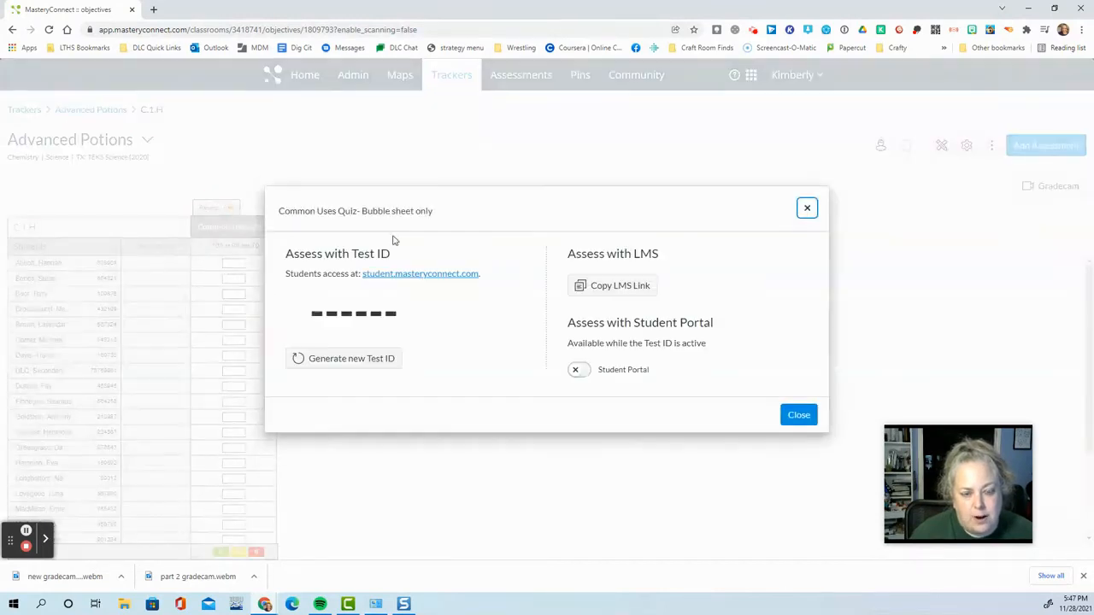
{"action": "mouse_move", "coordinate": [516, 205]}
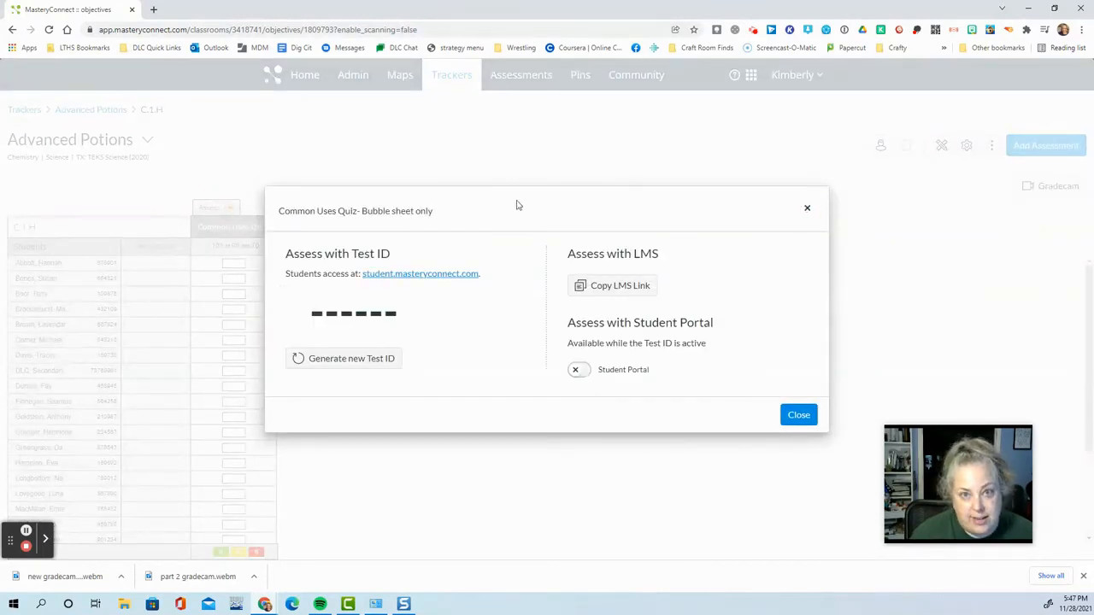
{"action": "left_click", "coordinate": [798, 414]}
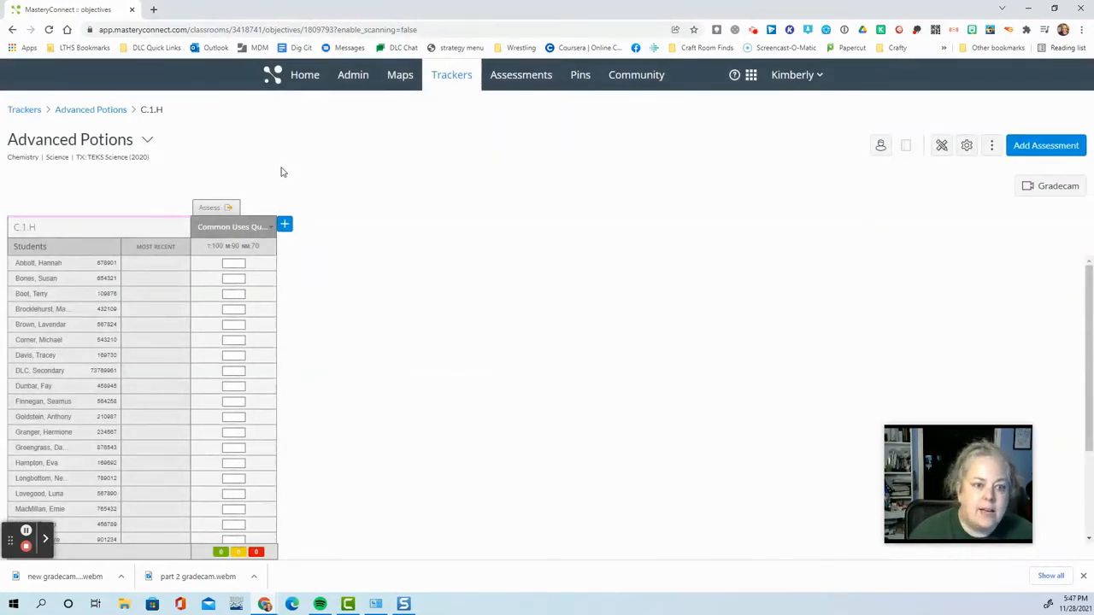
{"action": "mouse_move", "coordinate": [347, 249]}
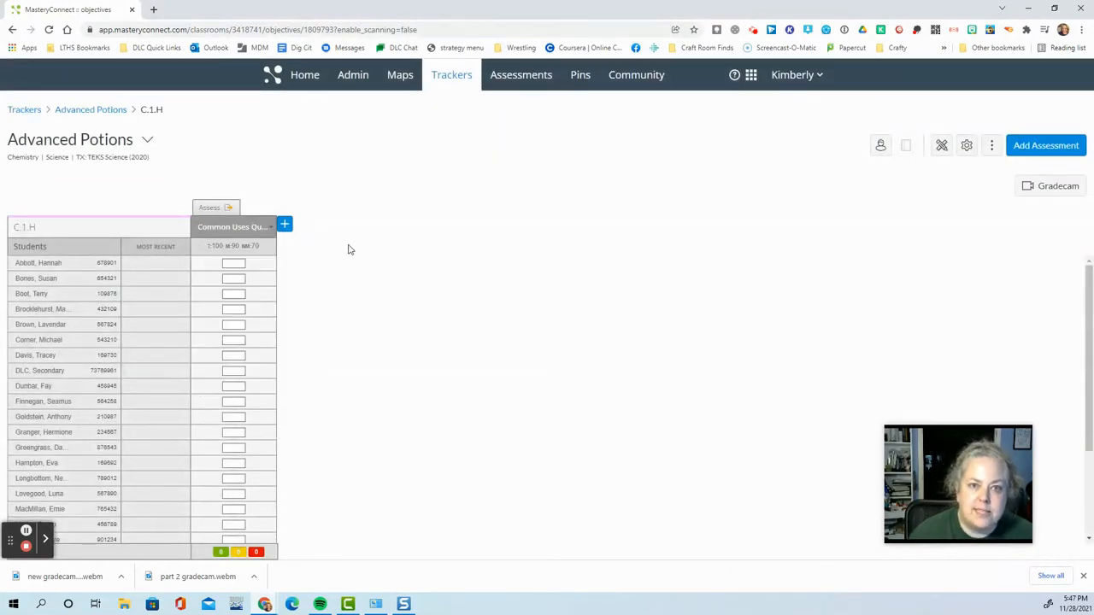
- Choose Scan Scores for the quiz column, select GradeCam, and enable the camera
{"action": "left_click", "coordinate": [232, 227]}
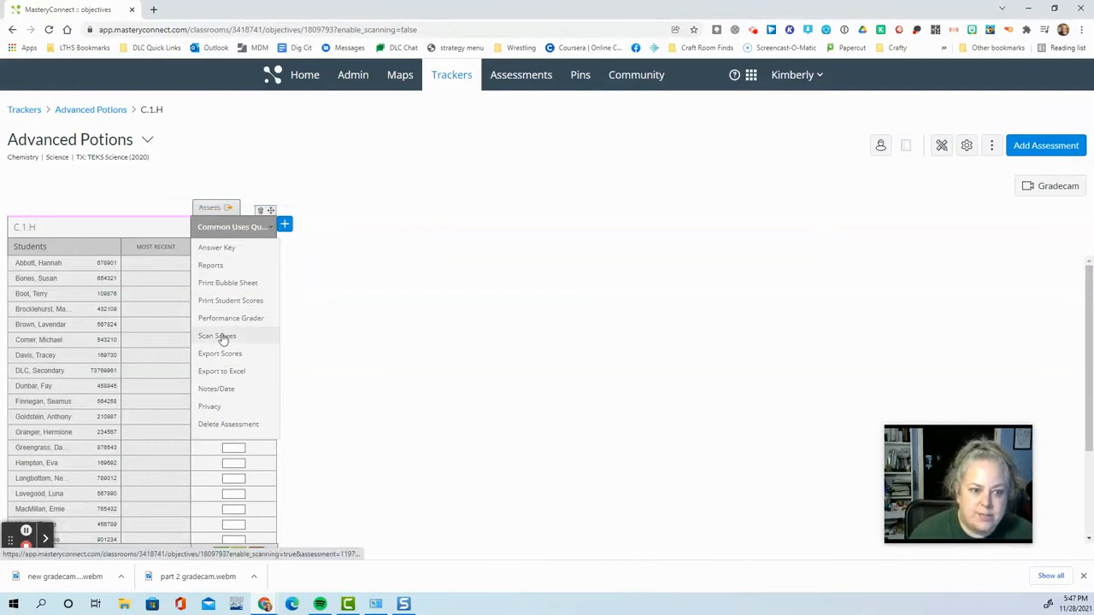
{"action": "left_click", "coordinate": [217, 335]}
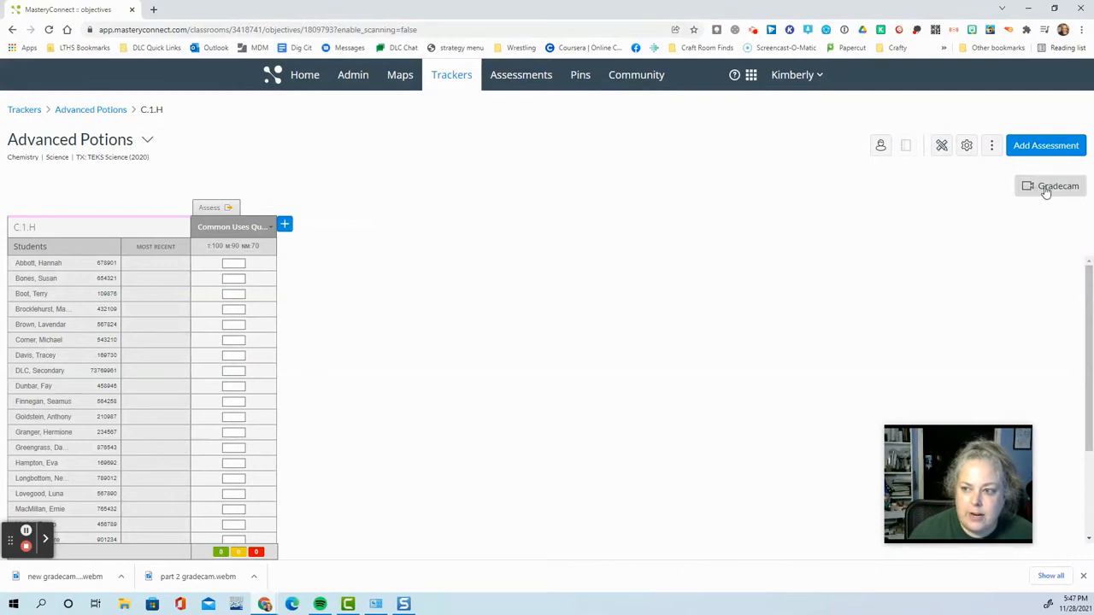
{"action": "left_click", "coordinate": [1051, 186]}
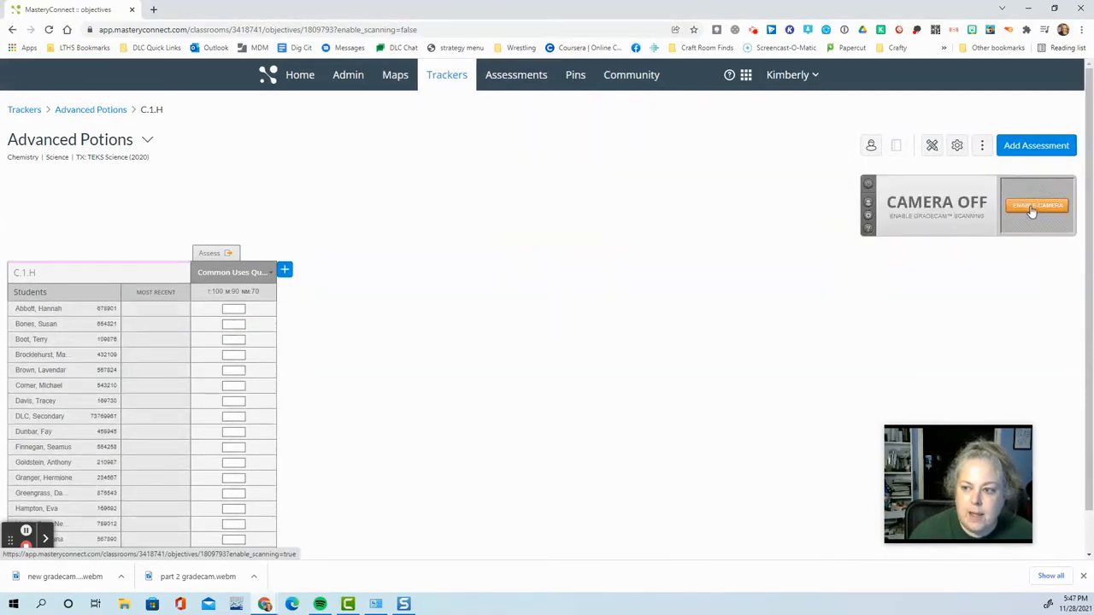
{"action": "left_click", "coordinate": [1036, 205]}
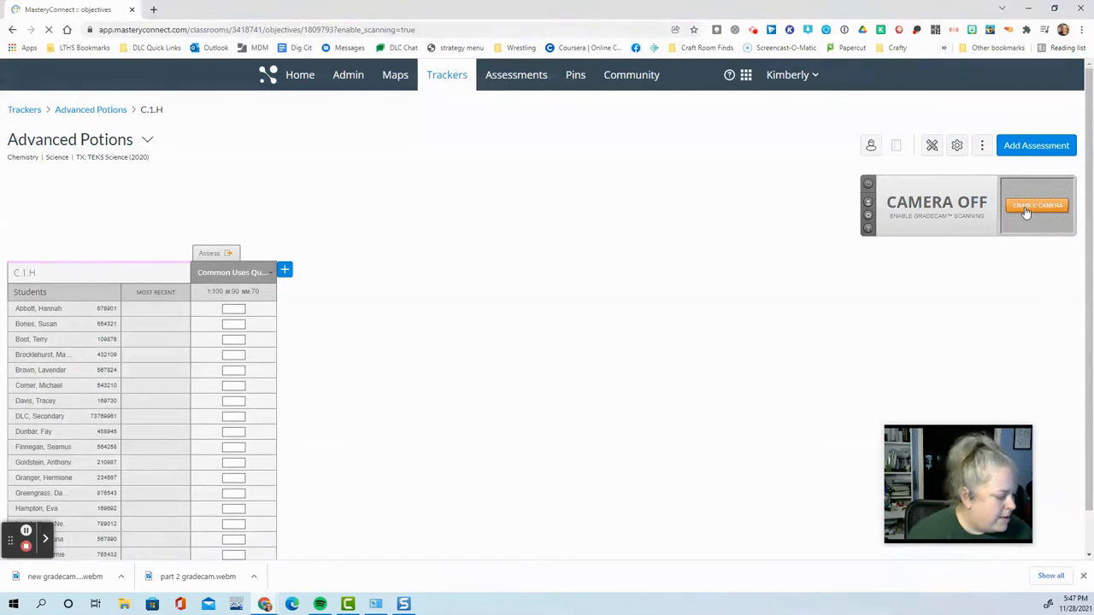
{"action": "left_click", "coordinate": [1037, 205]}
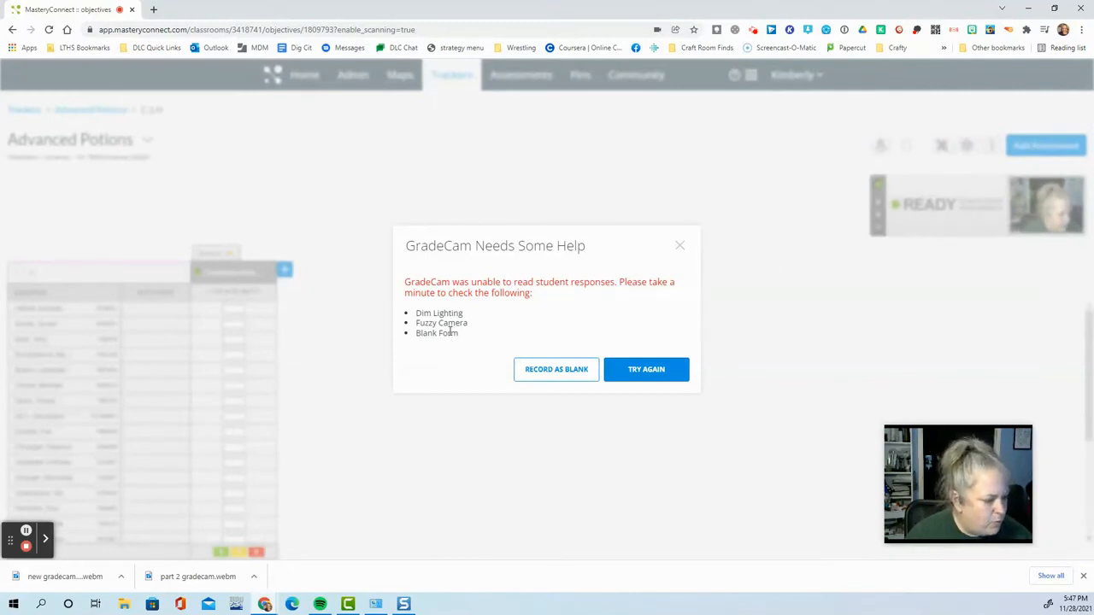
{"action": "mouse_move", "coordinate": [607, 332]}
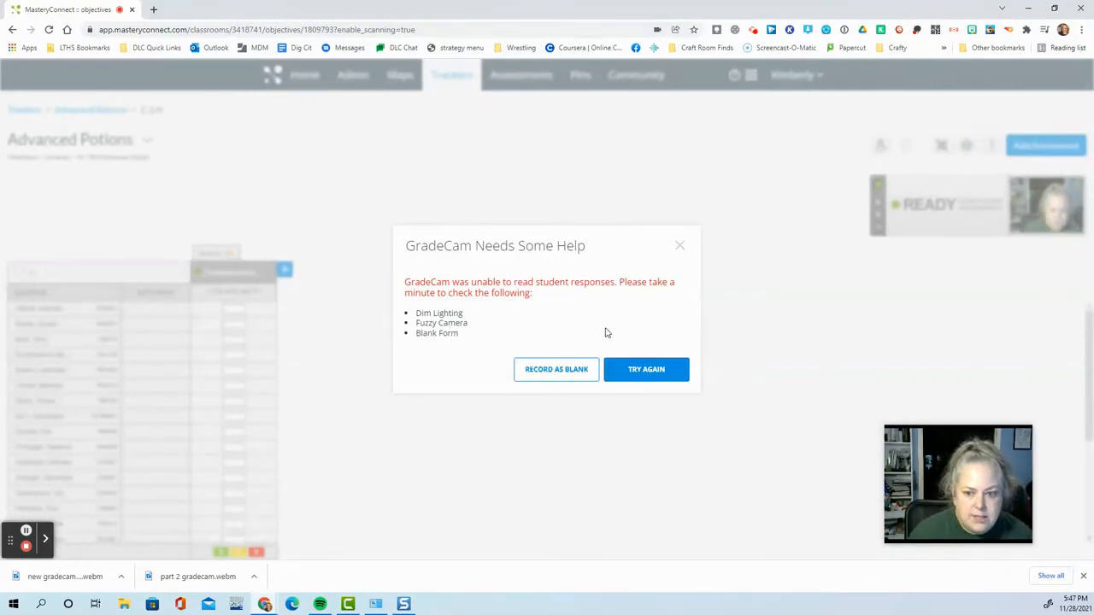
- Dismiss the GradeCam Needs Some Help warning with Try Again
{"action": "left_click", "coordinate": [645, 369]}
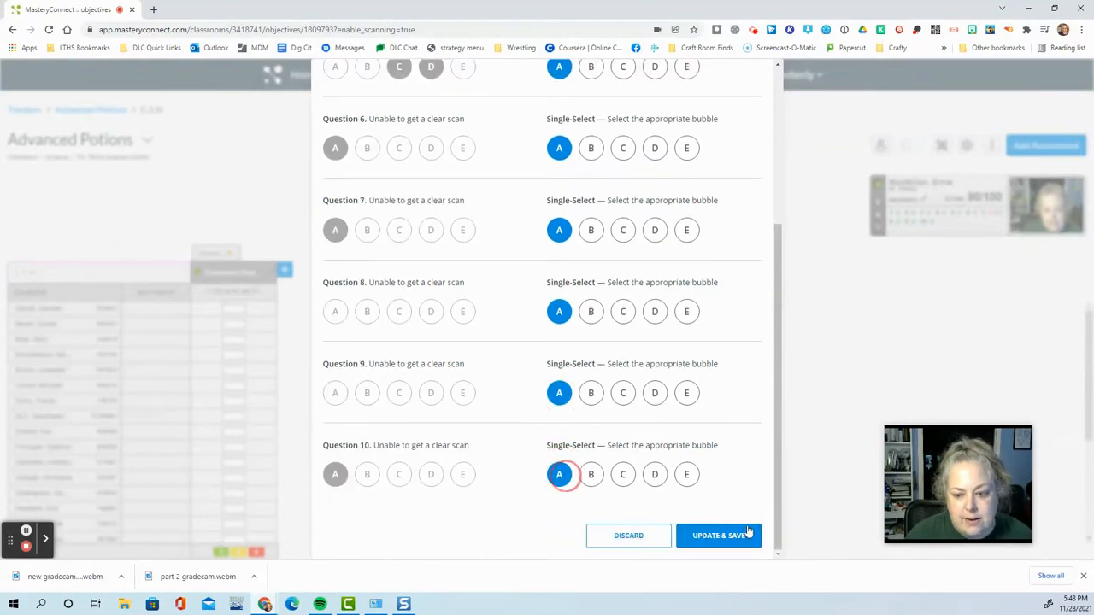
- Save the hand-entered answers with Update & Save, giving the student 70/100
{"action": "left_click", "coordinate": [718, 535]}
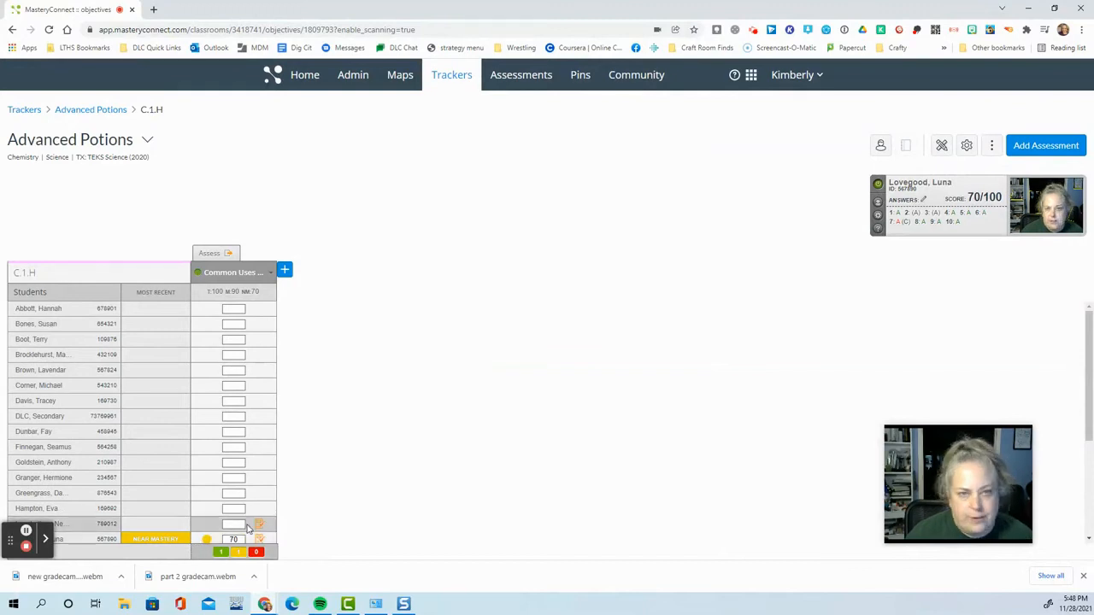
{"action": "scroll", "scroll_direction": "down", "scroll_amount": 3}
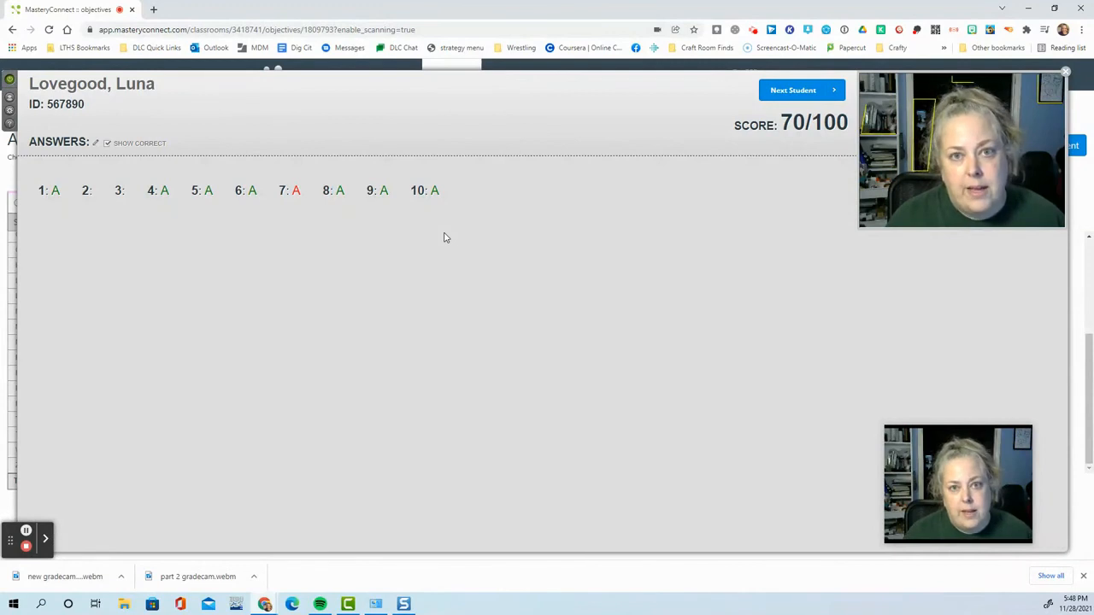
{"action": "mouse_move", "coordinate": [729, 104]}
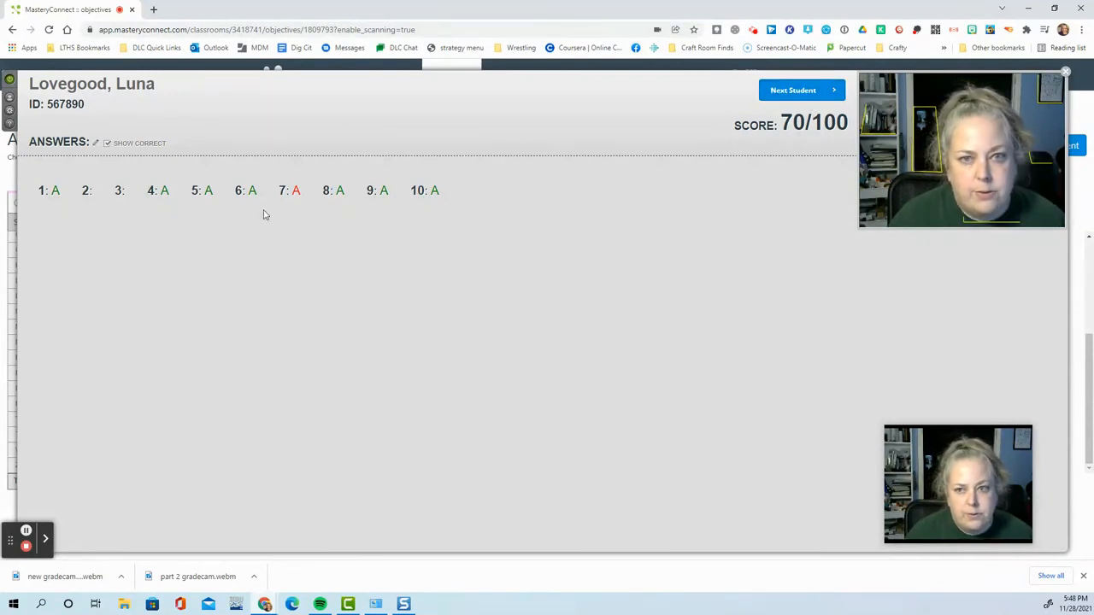
{"action": "mouse_move", "coordinate": [587, 229]}
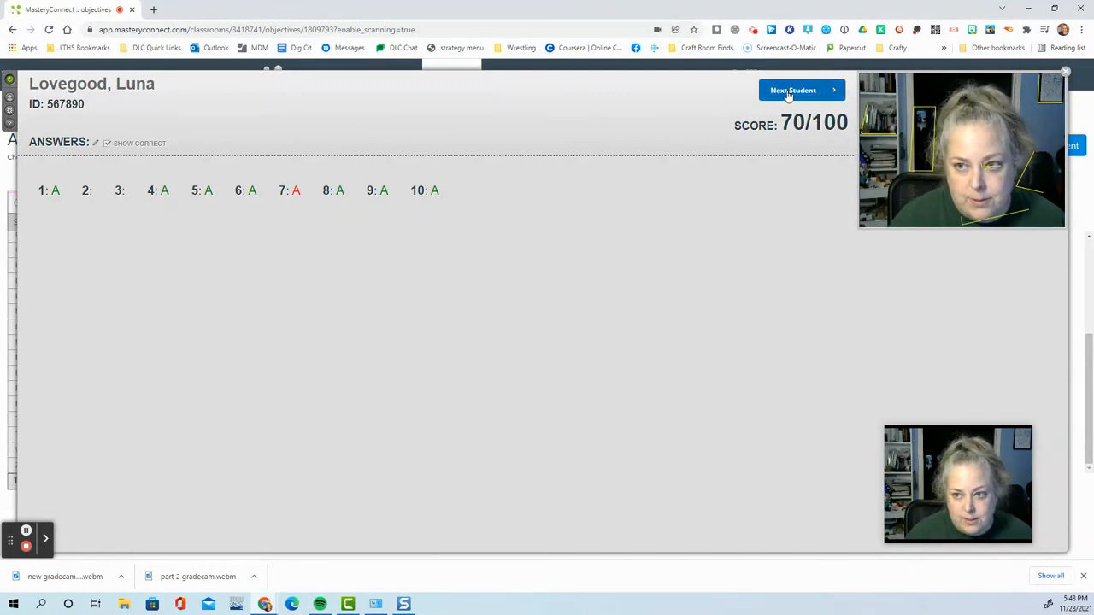
- Check the 70/100 answer breakdown and advance to the next student
{"action": "left_click", "coordinate": [801, 90]}
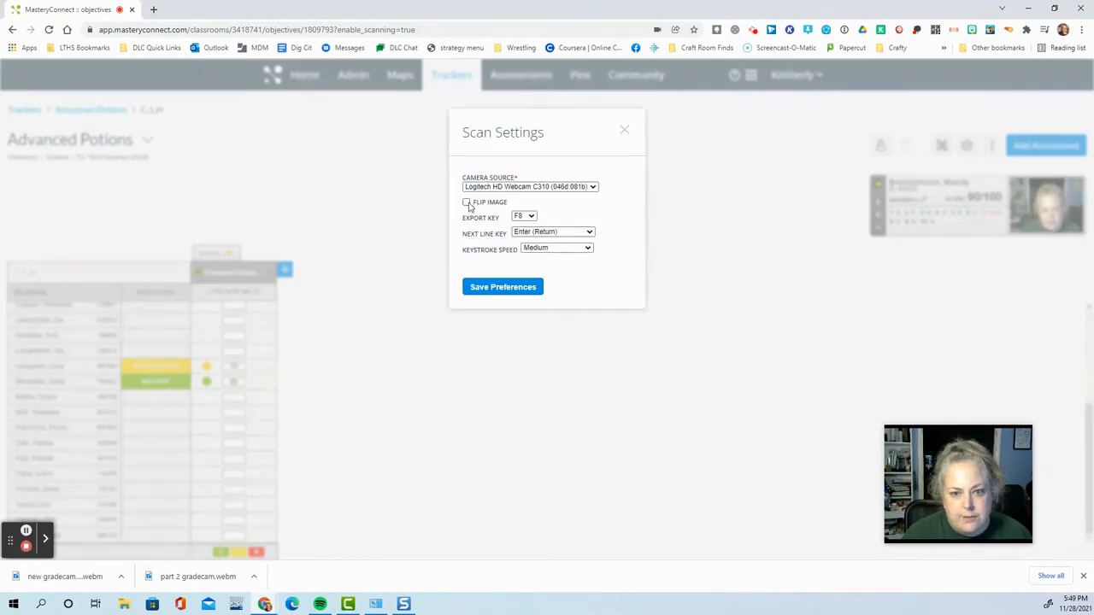
- Flip the GradeCam camera image in scan settings, then open a new browser tab
{"action": "left_click", "coordinate": [624, 129]}
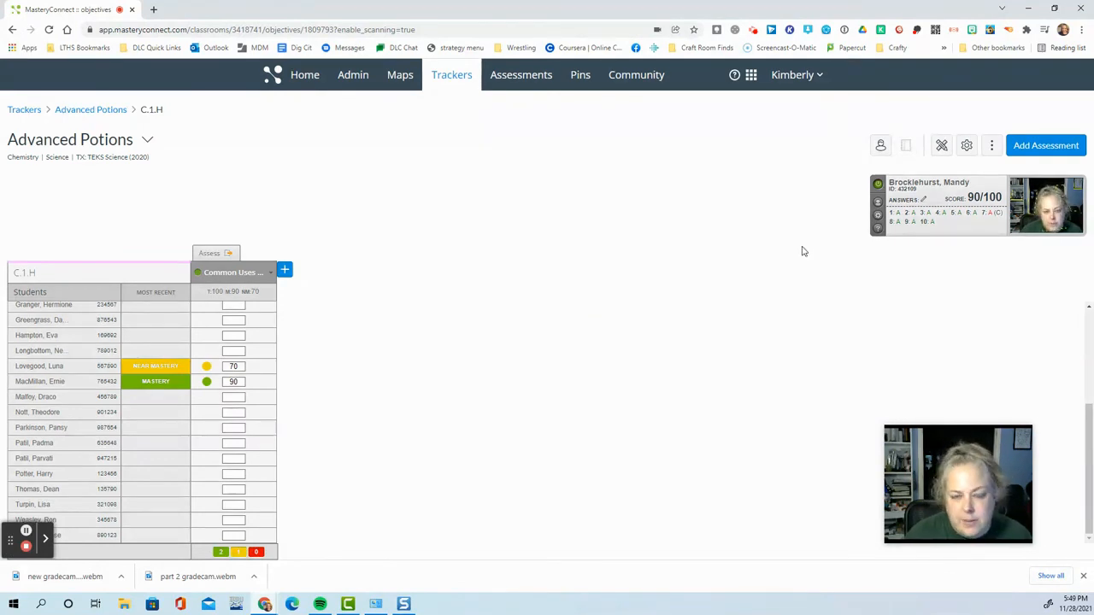
{"action": "mouse_move", "coordinate": [878, 233]}
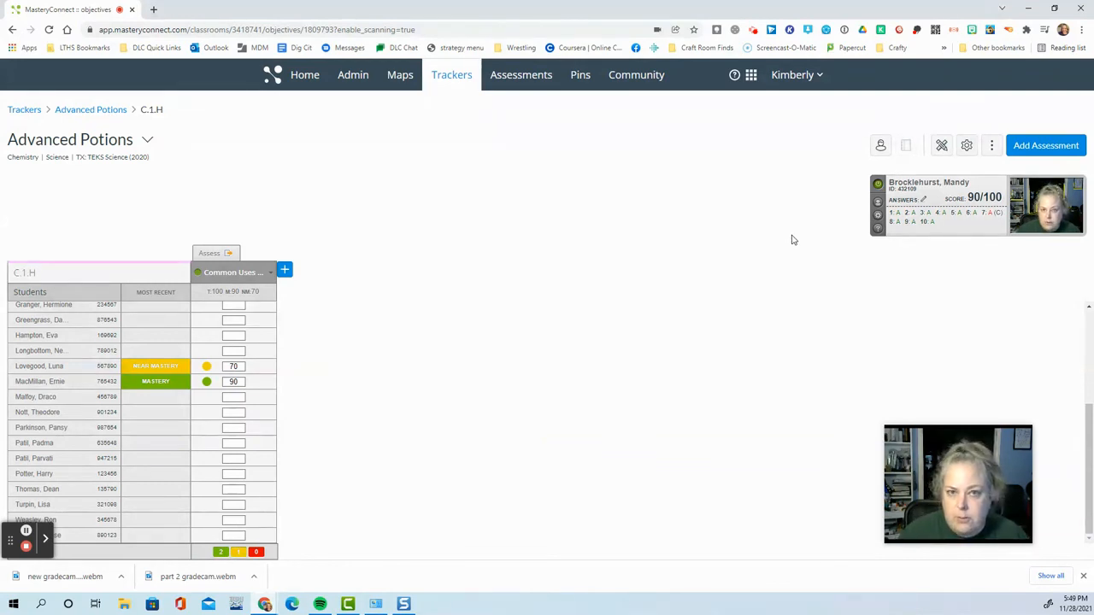
{"action": "mouse_move", "coordinate": [1029, 194]}
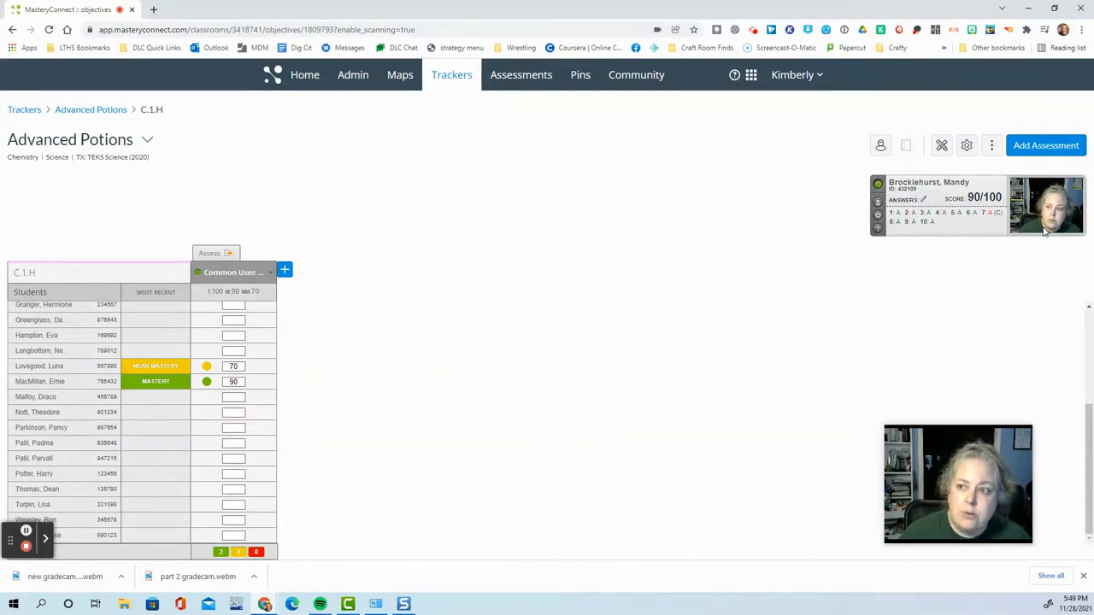
{"action": "left_click", "coordinate": [289, 10]}
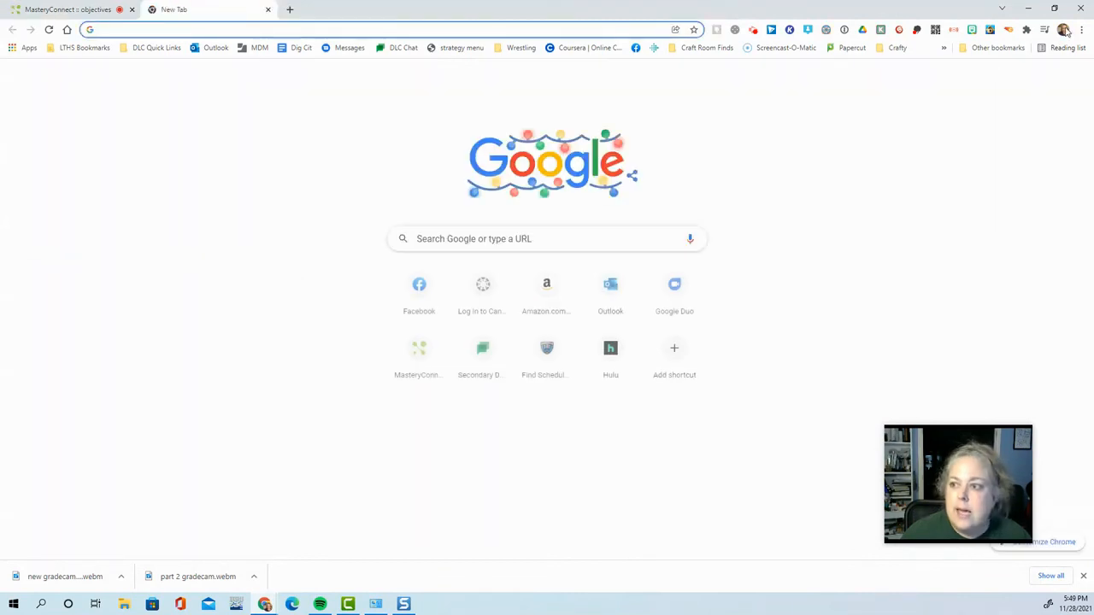
- Switch off 'Use hardware acceleration when available' in Chrome Settings
{"action": "left_click", "coordinate": [1080, 29]}
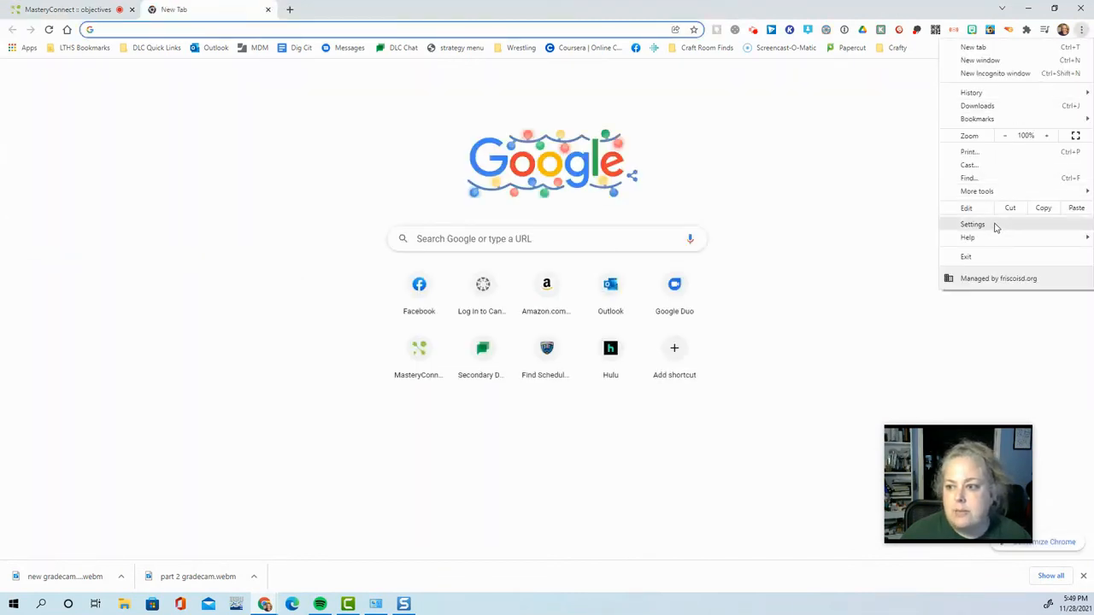
{"action": "left_click", "coordinate": [971, 224]}
{"action": "type", "text": "hardware"}
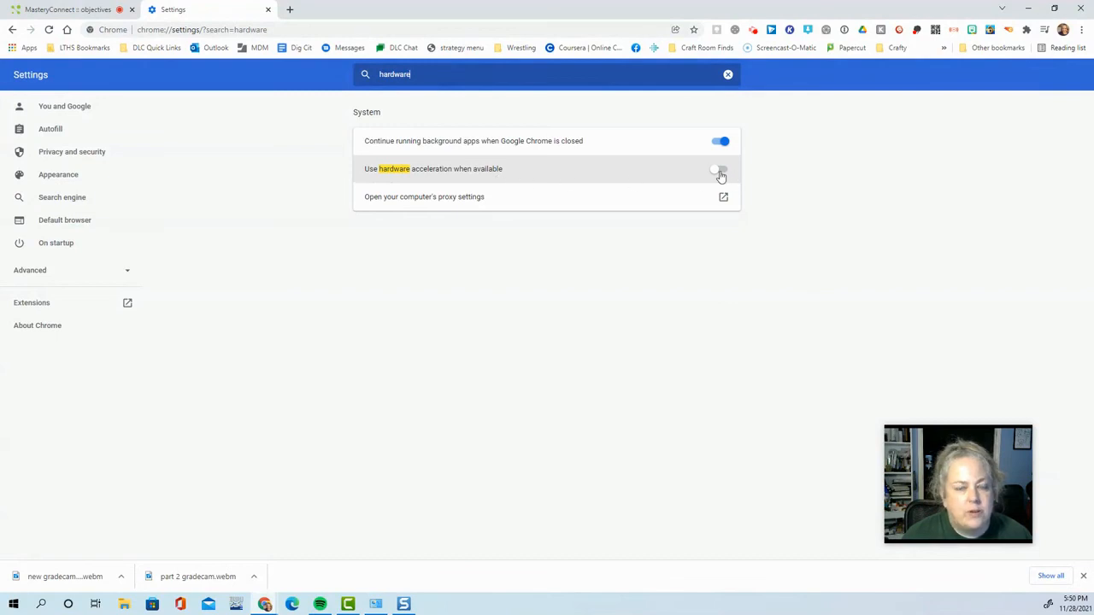
{"action": "left_click", "coordinate": [73, 9]}
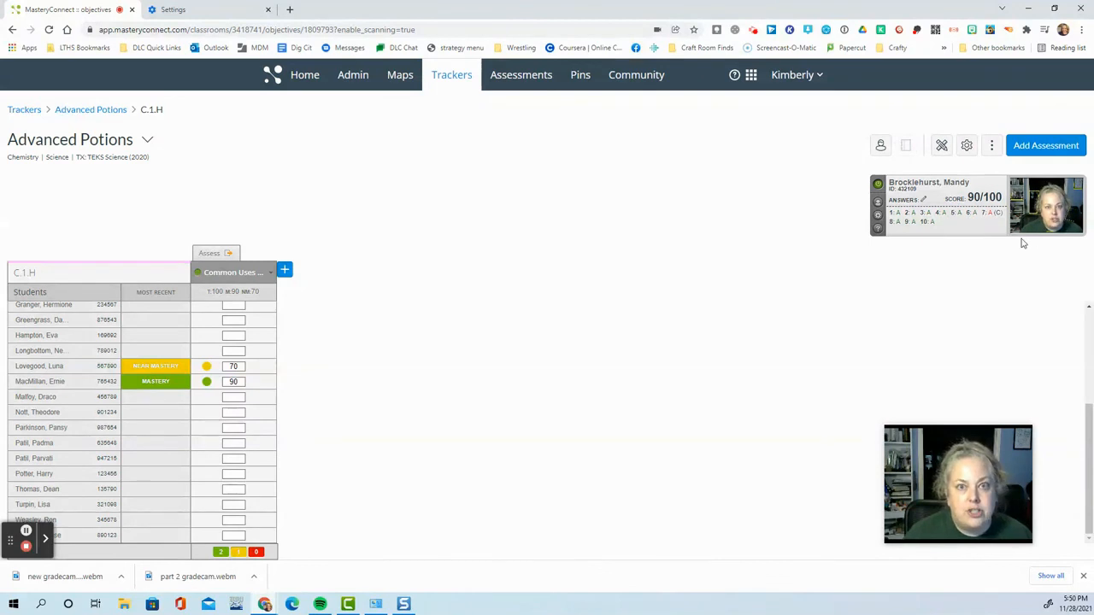
{"action": "mouse_move", "coordinate": [705, 260]}
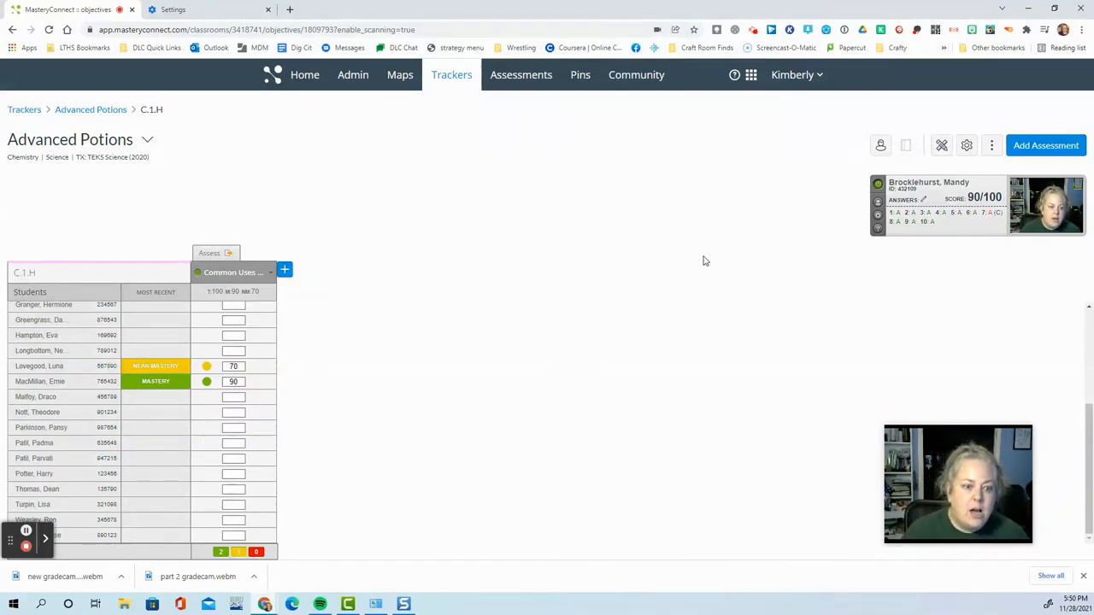
{"action": "mouse_move", "coordinate": [466, 374]}
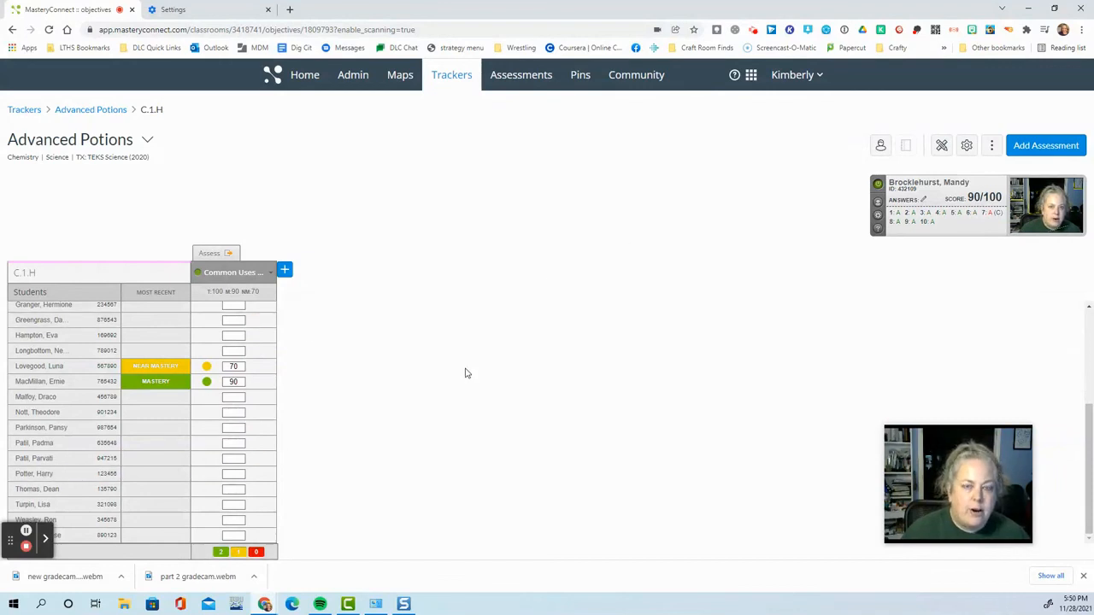